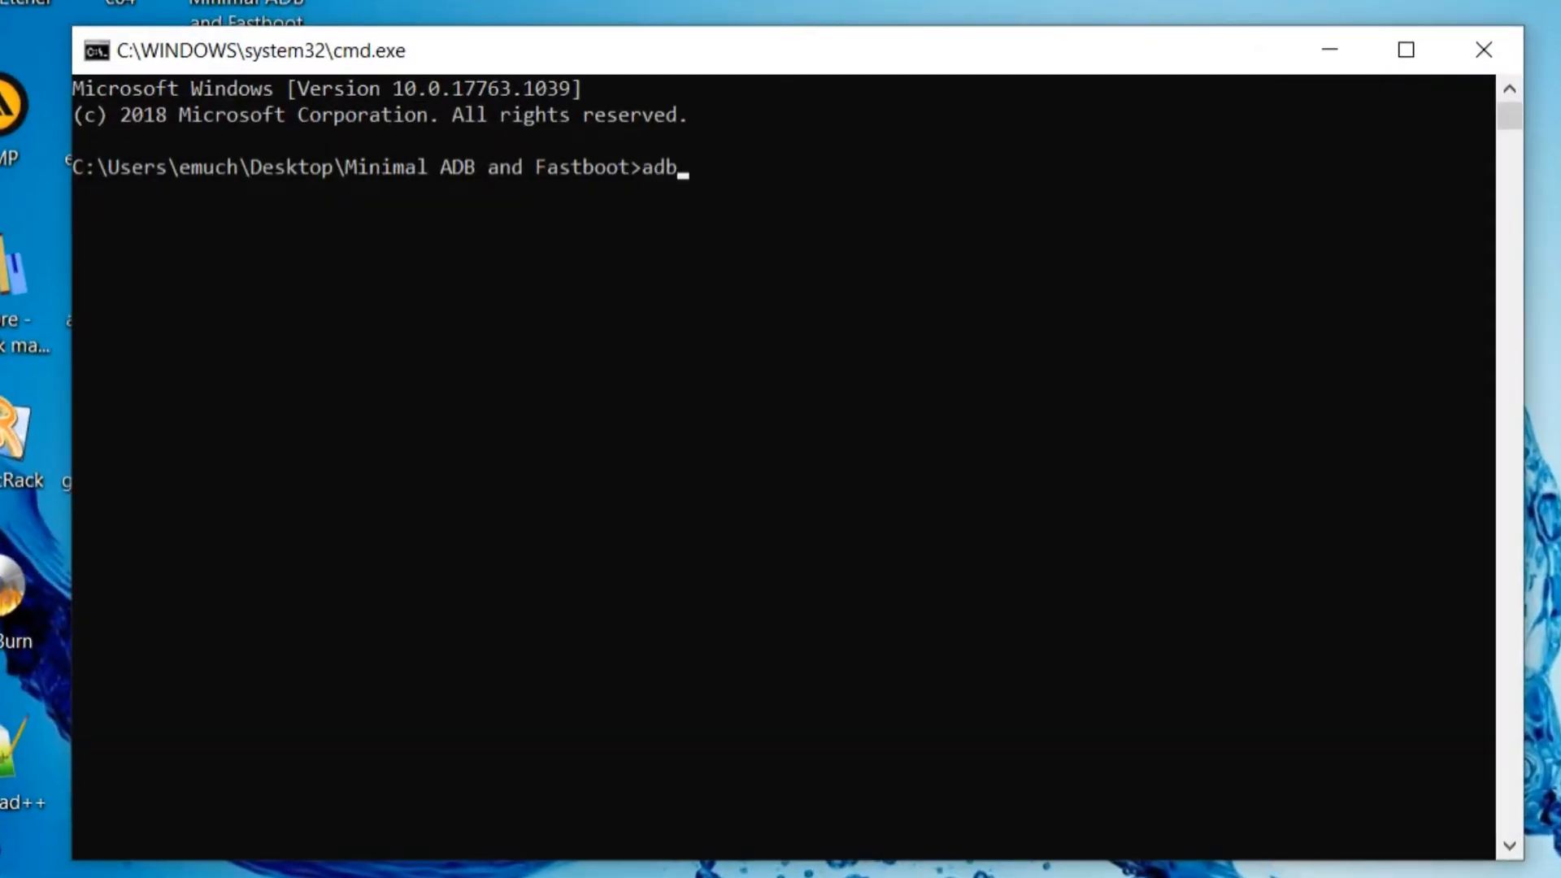
# Step: Confirm the device with 'adb devices', list partitions via 'cat /proc/partitions' in adb shell, then exit
pyautogui.write('devices')
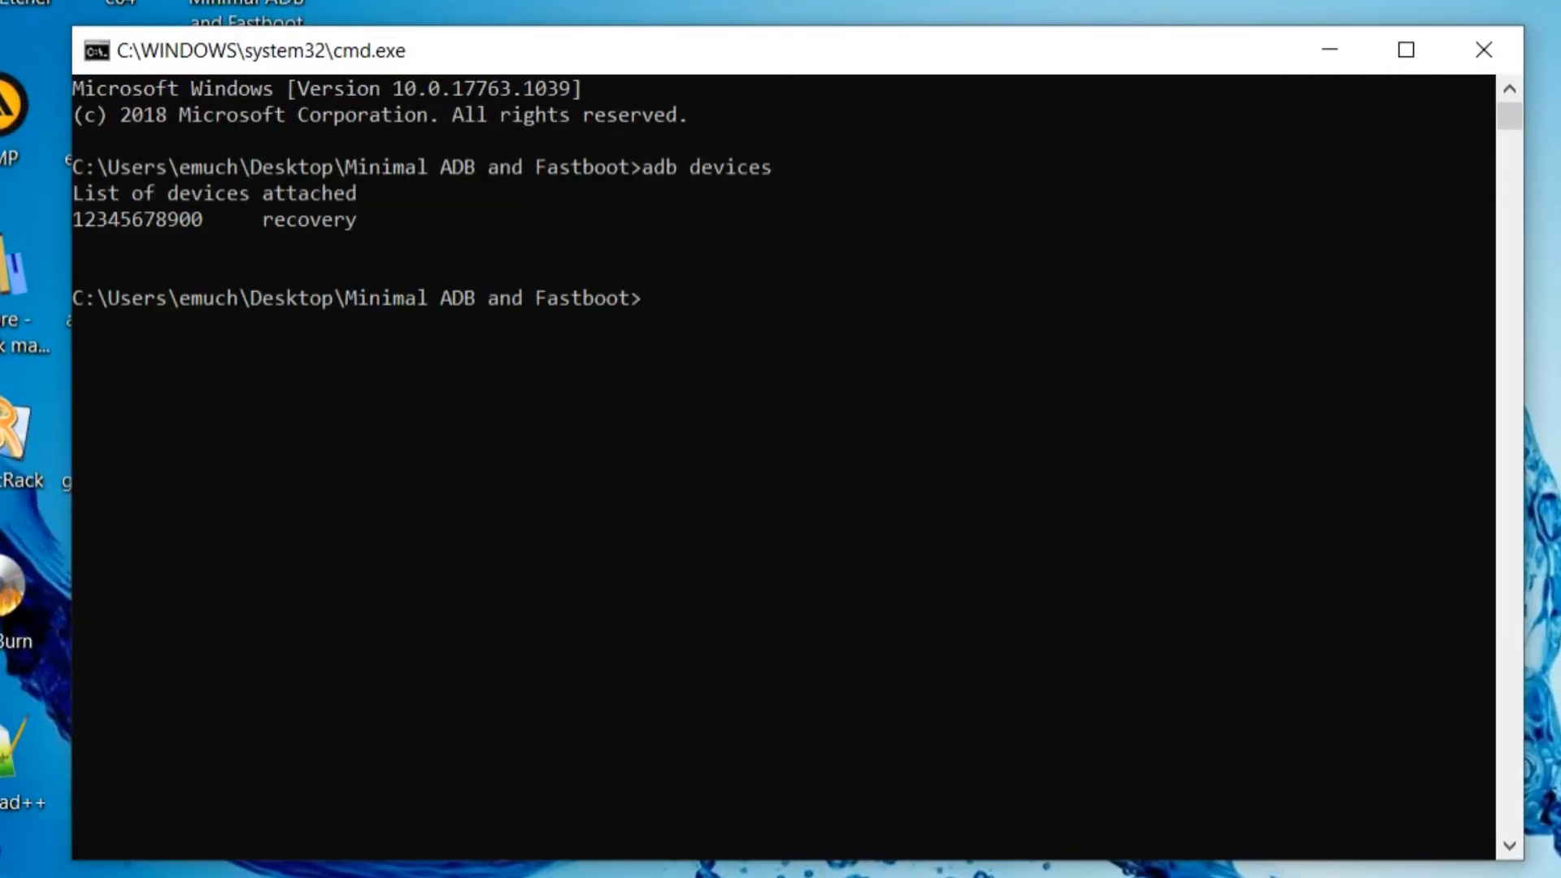
pyautogui.write('adb shell')
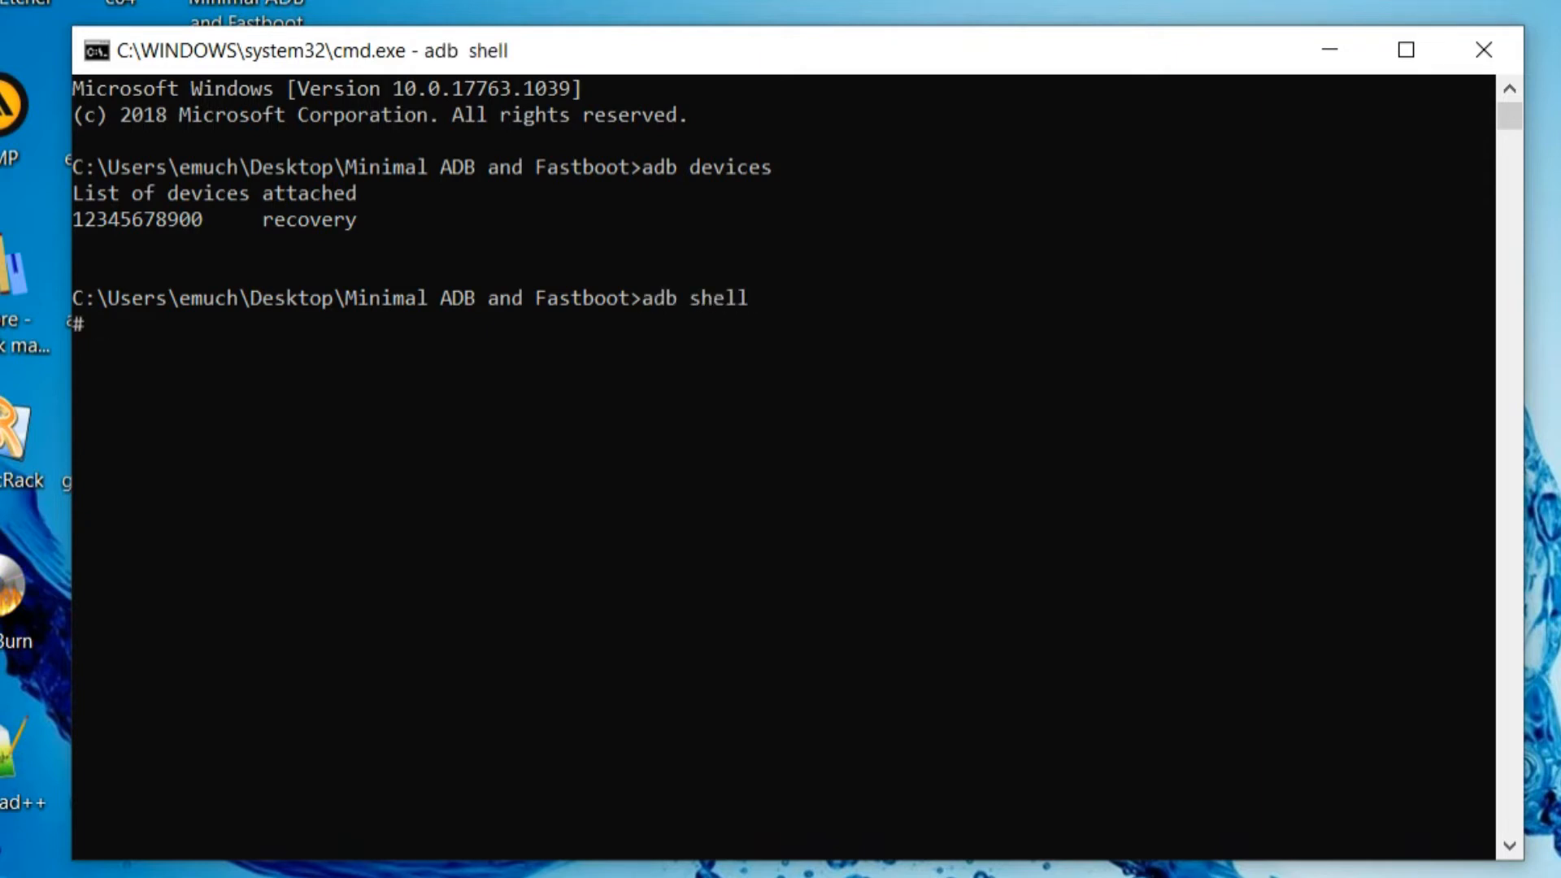
pyautogui.write('cat /proc')
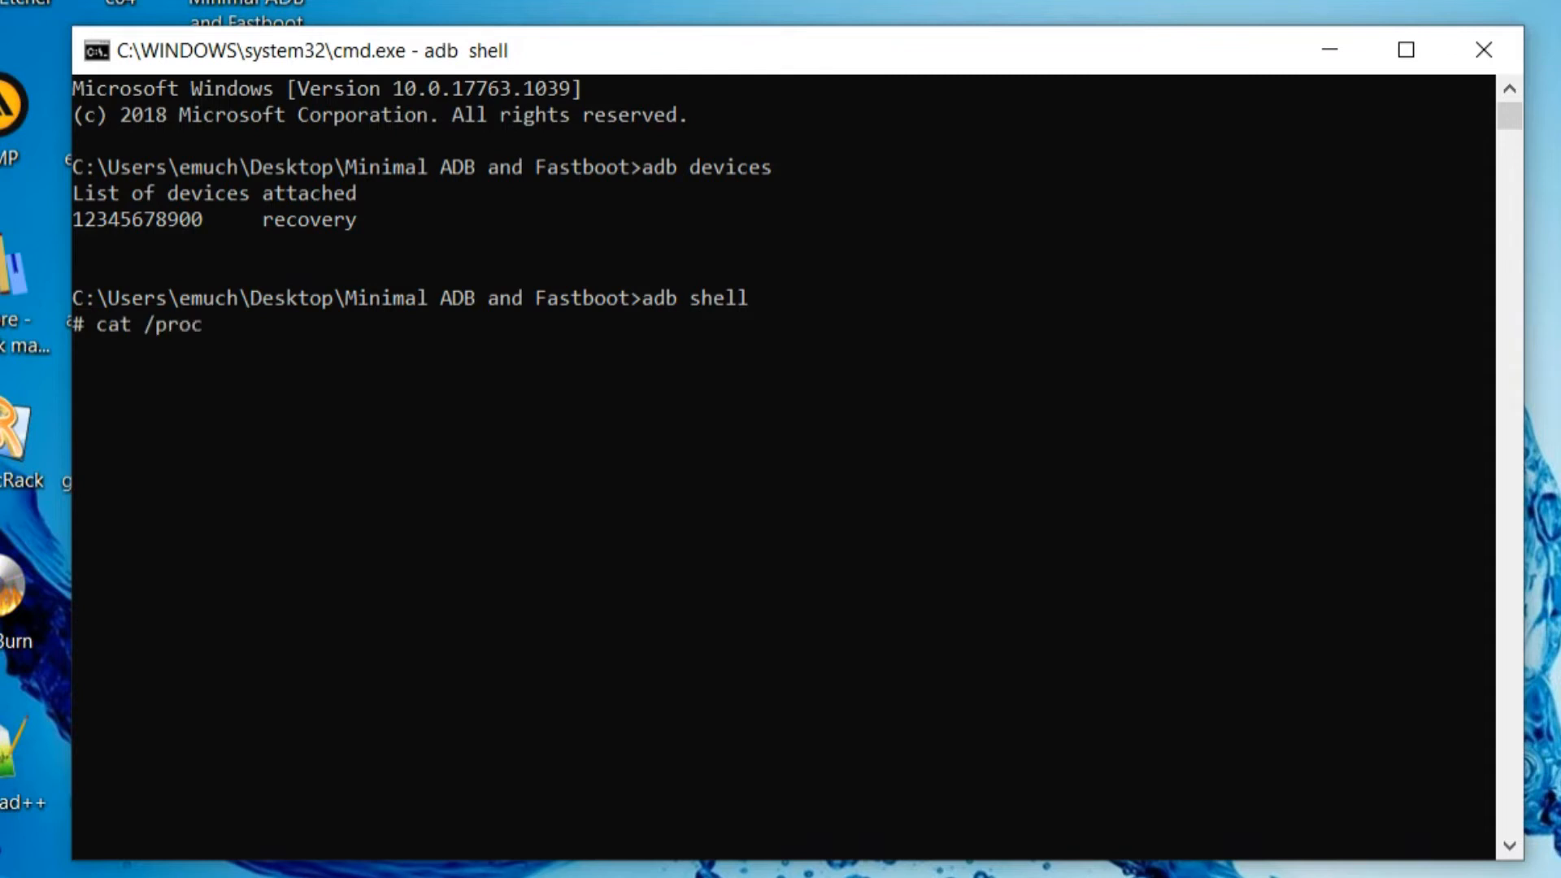
pyautogui.write('/partitions')
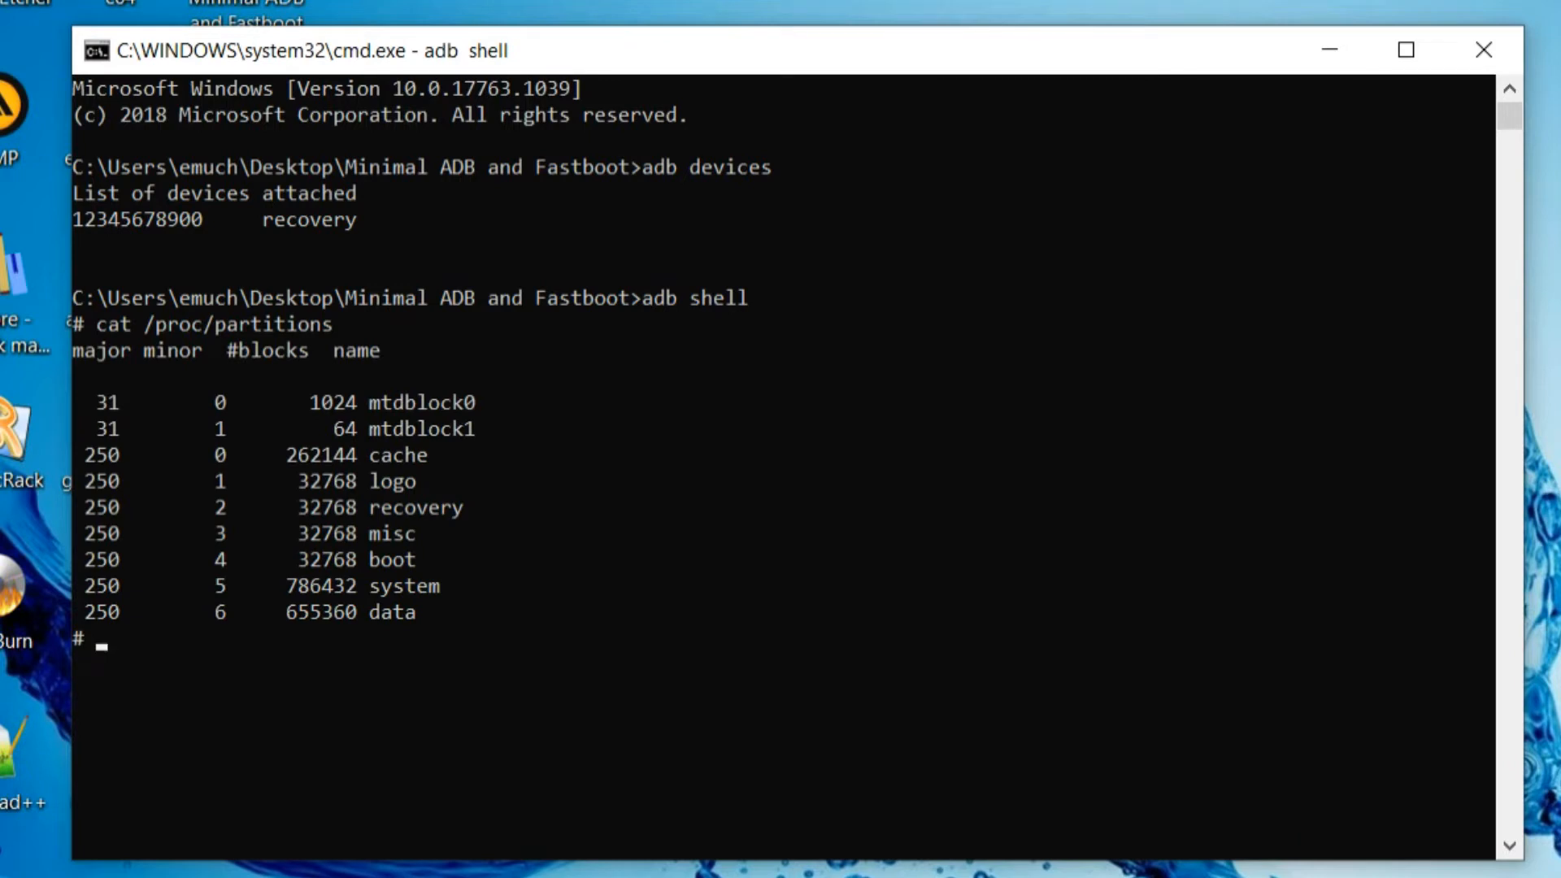
pyautogui.write('exit')
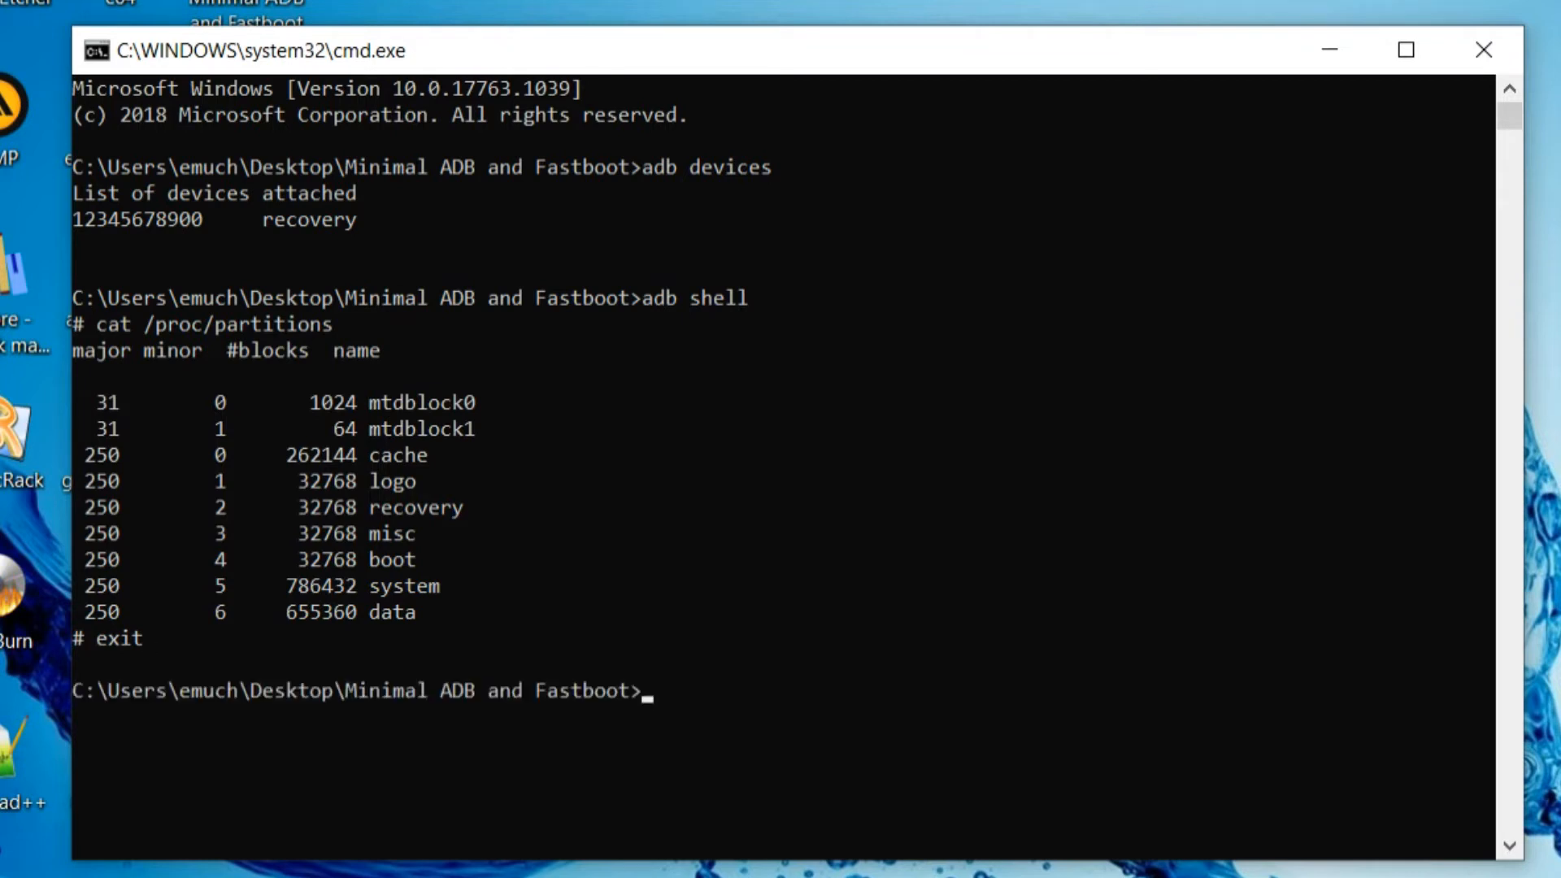
# Step: Run 'adb pull /dev/block/system system.img' to back up the ~805 MB system partition
pyautogui.write('adb pull')
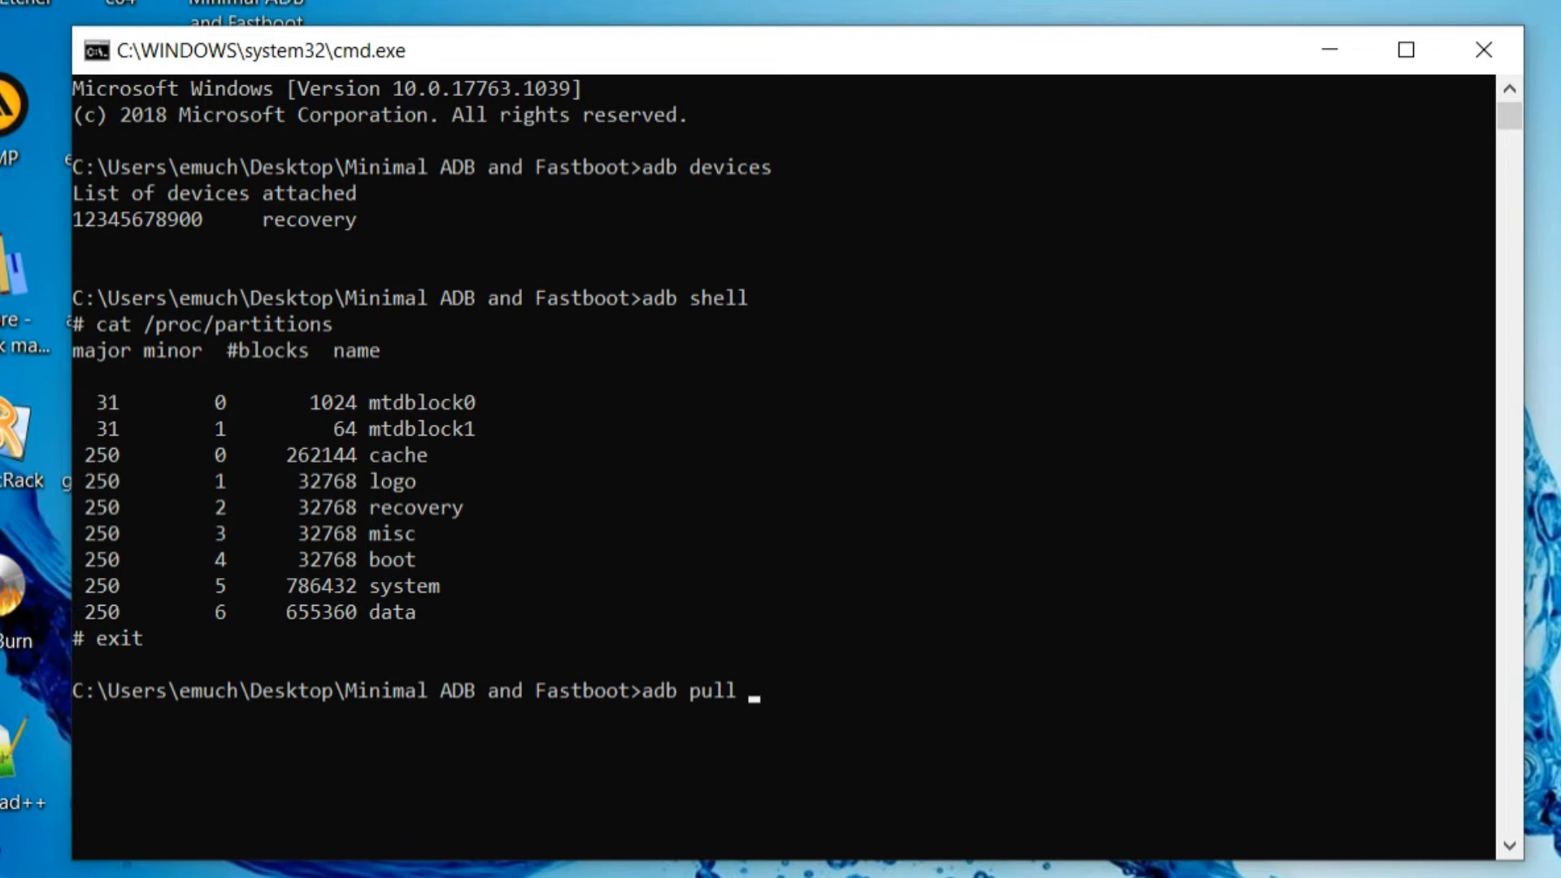
pyautogui.write('/dev/b')
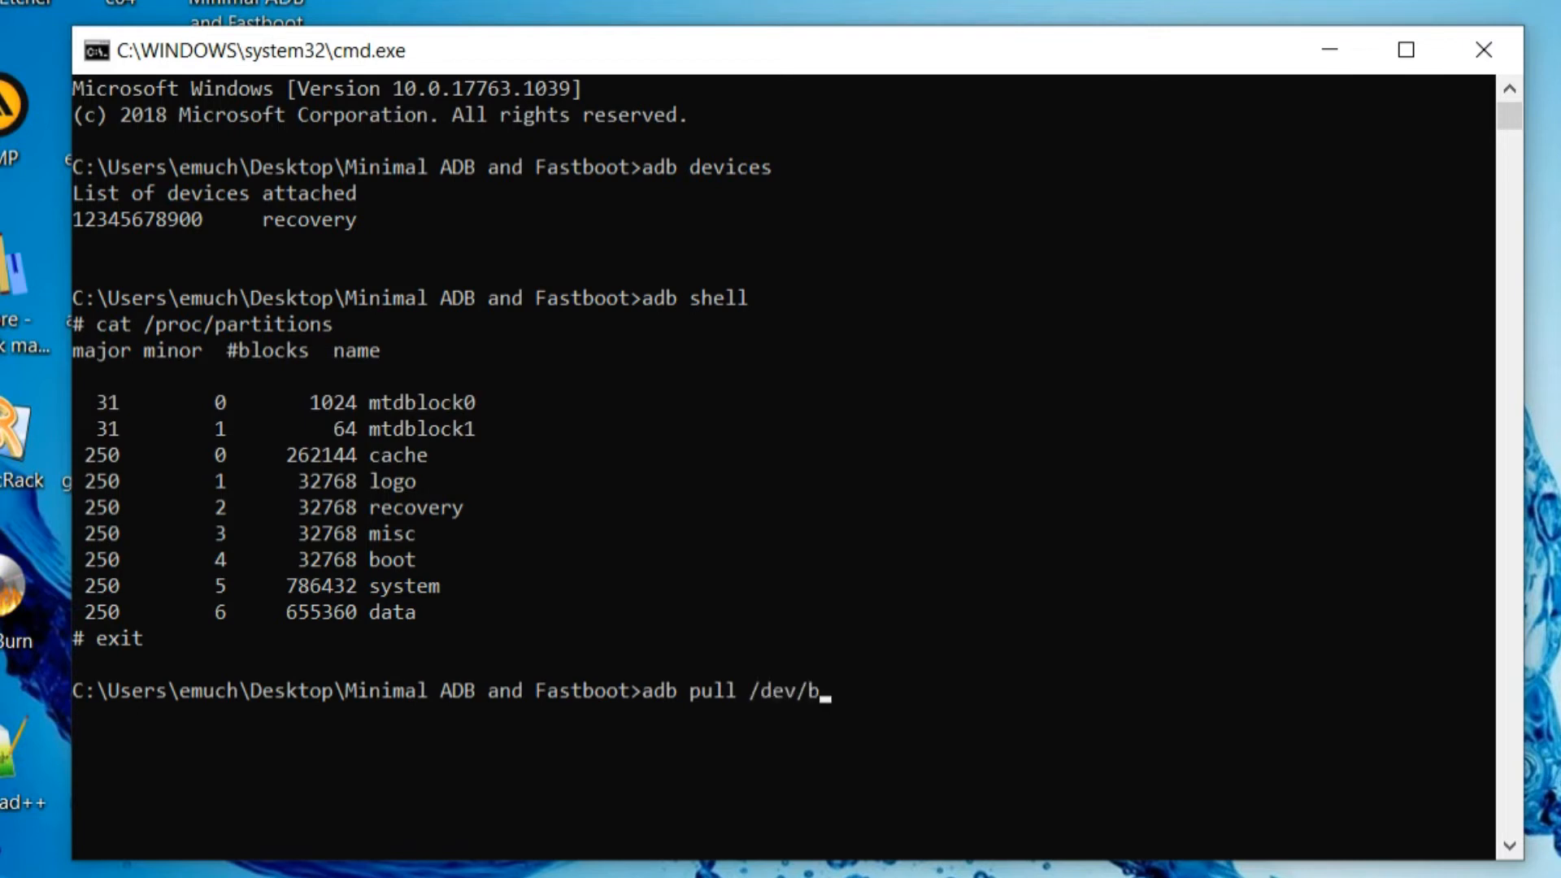
pyautogui.write('lock/s')
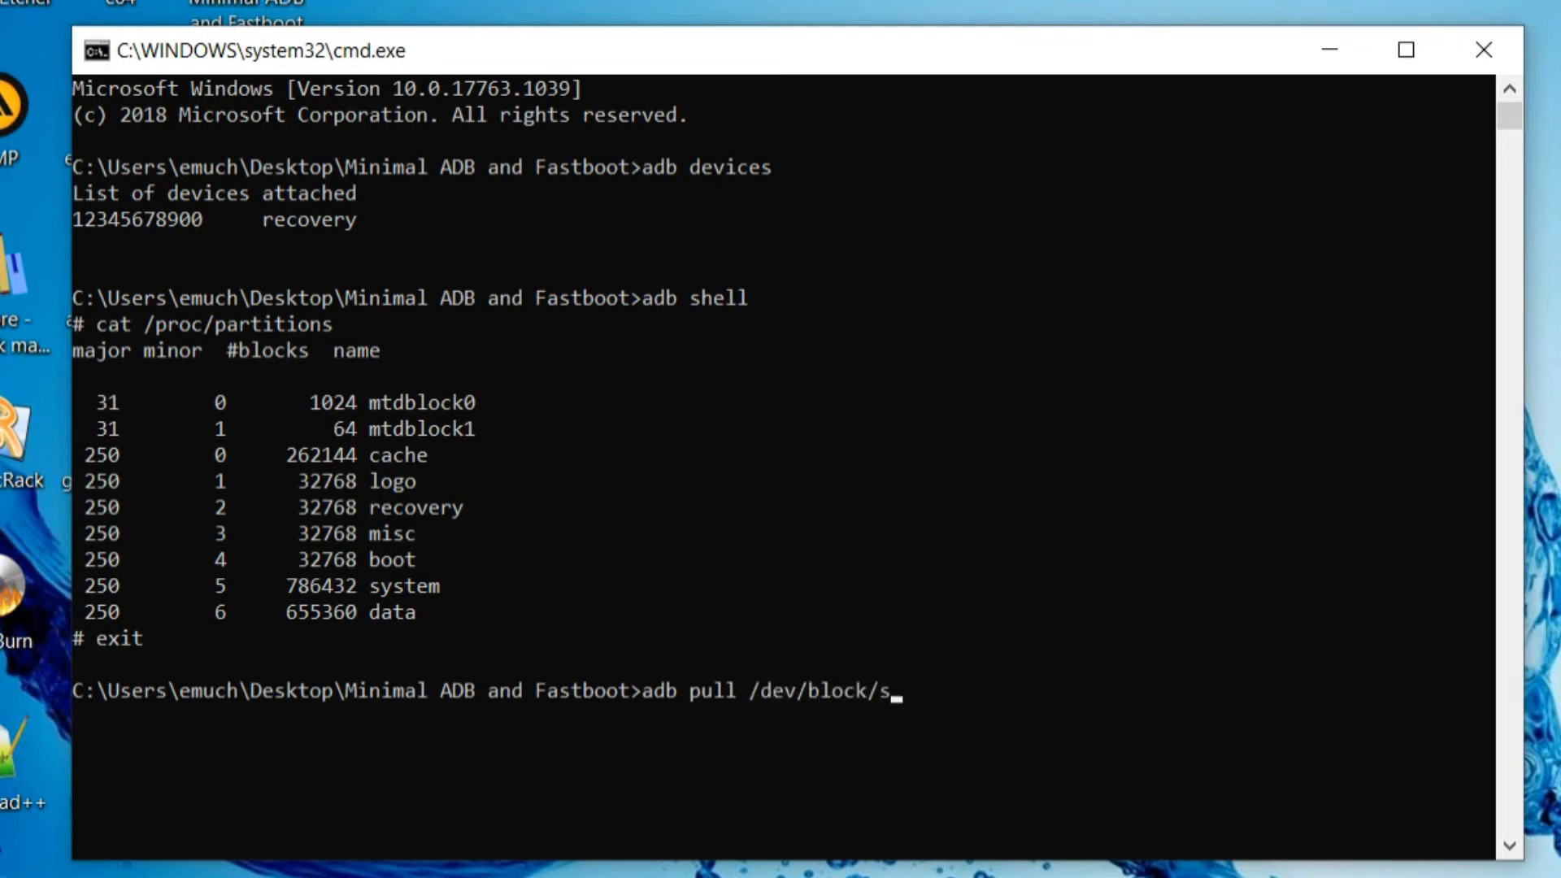
pyautogui.write('ystem')
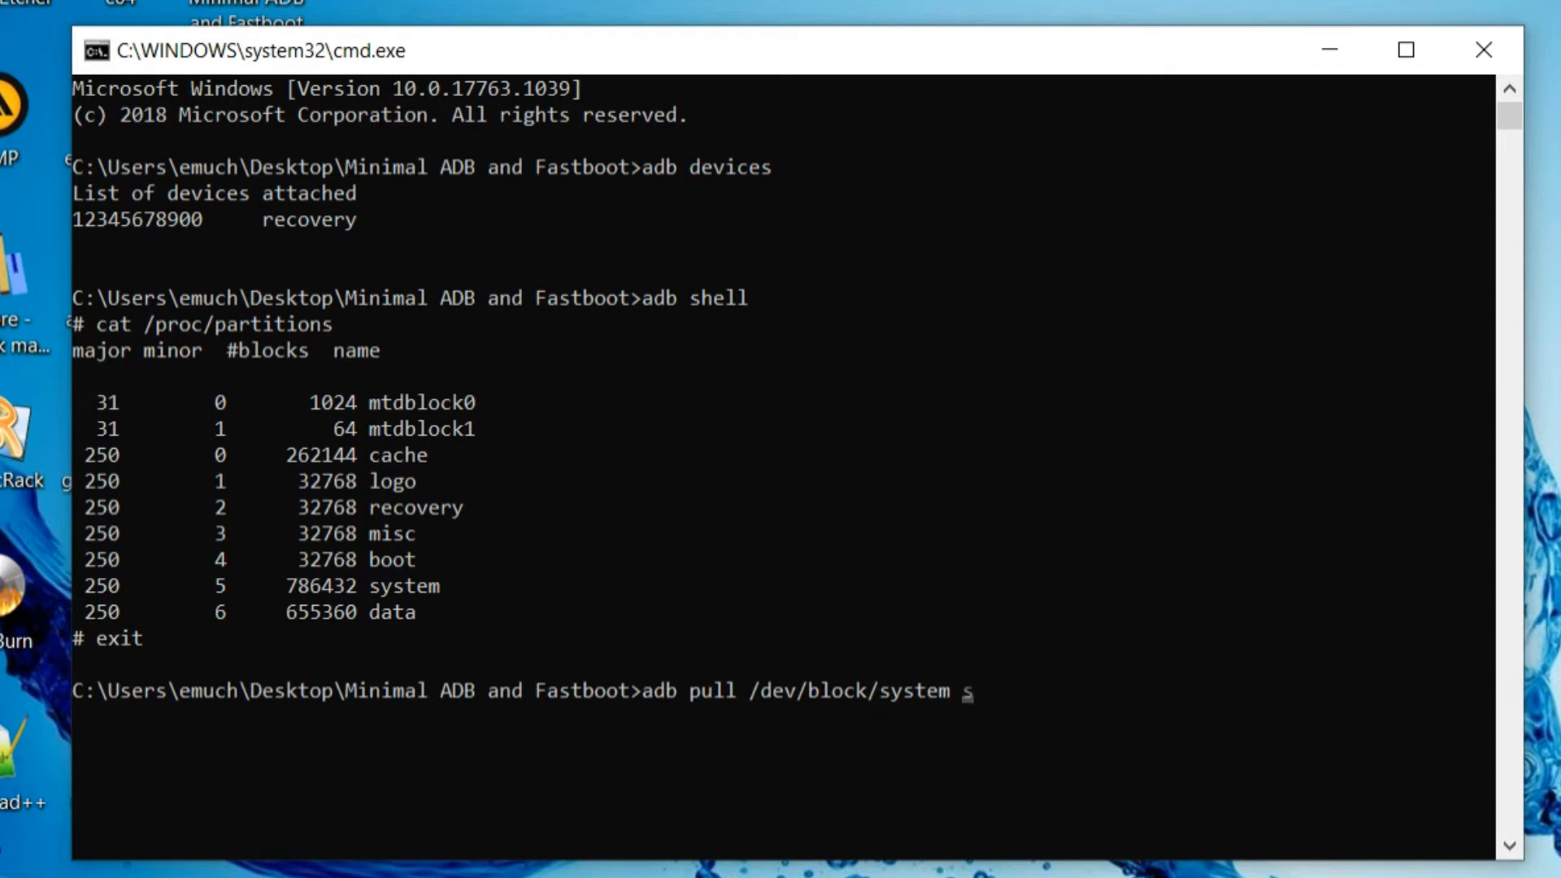
pyautogui.write('system.i')
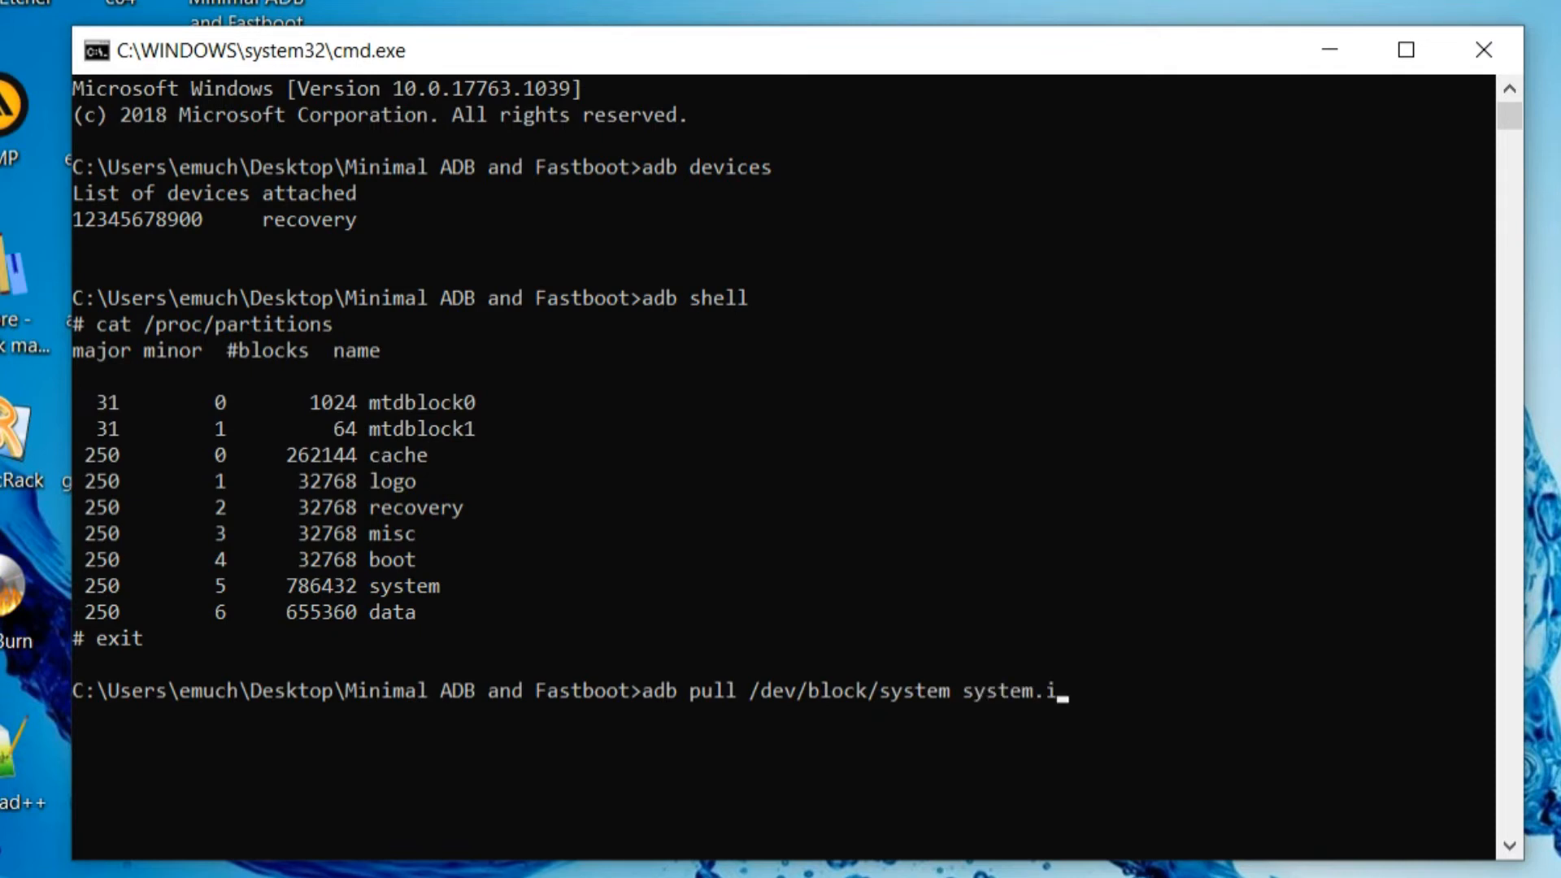
pyautogui.press('Enter')
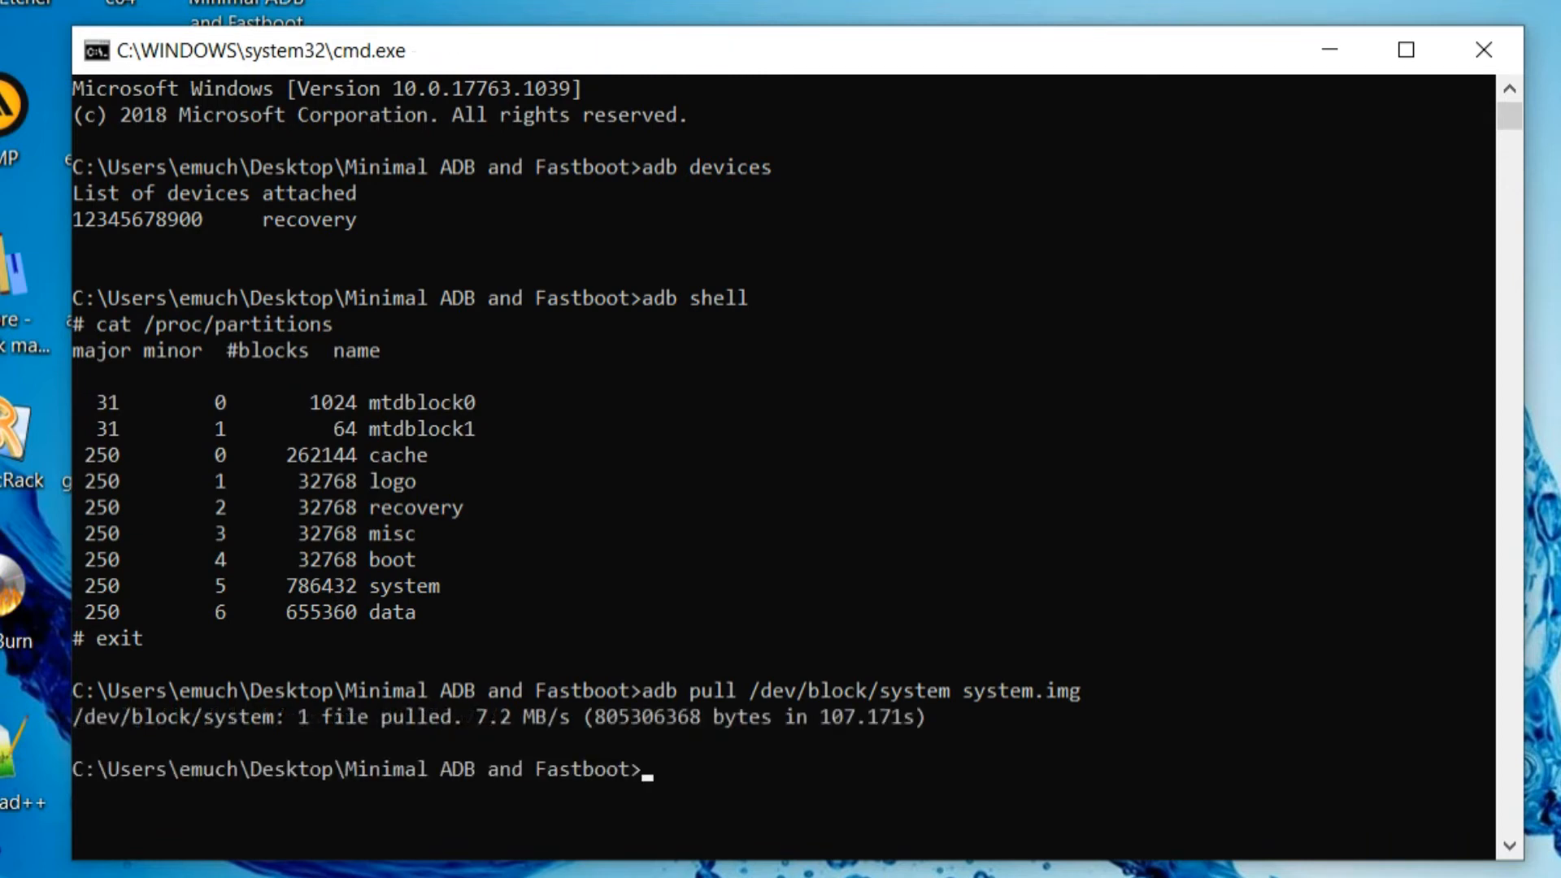
# Step: Run 'adb pull /dev/block/recovery recovery.img' to back up the ~33 MB recovery partition
pyautogui.write('adb pull /dev/block/system syste')
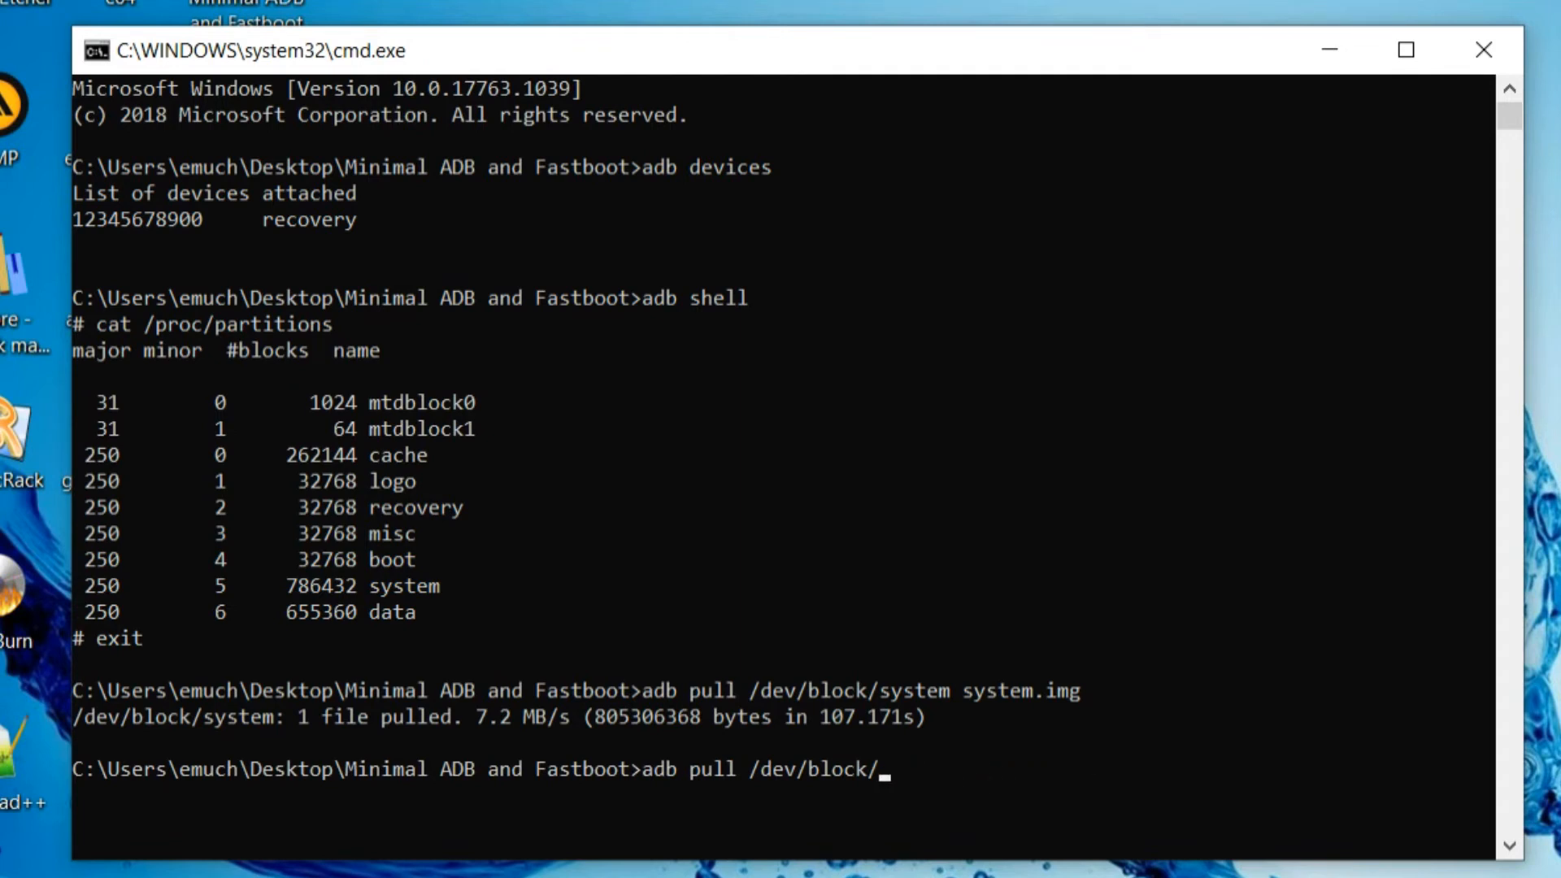
pyautogui.write('reco')
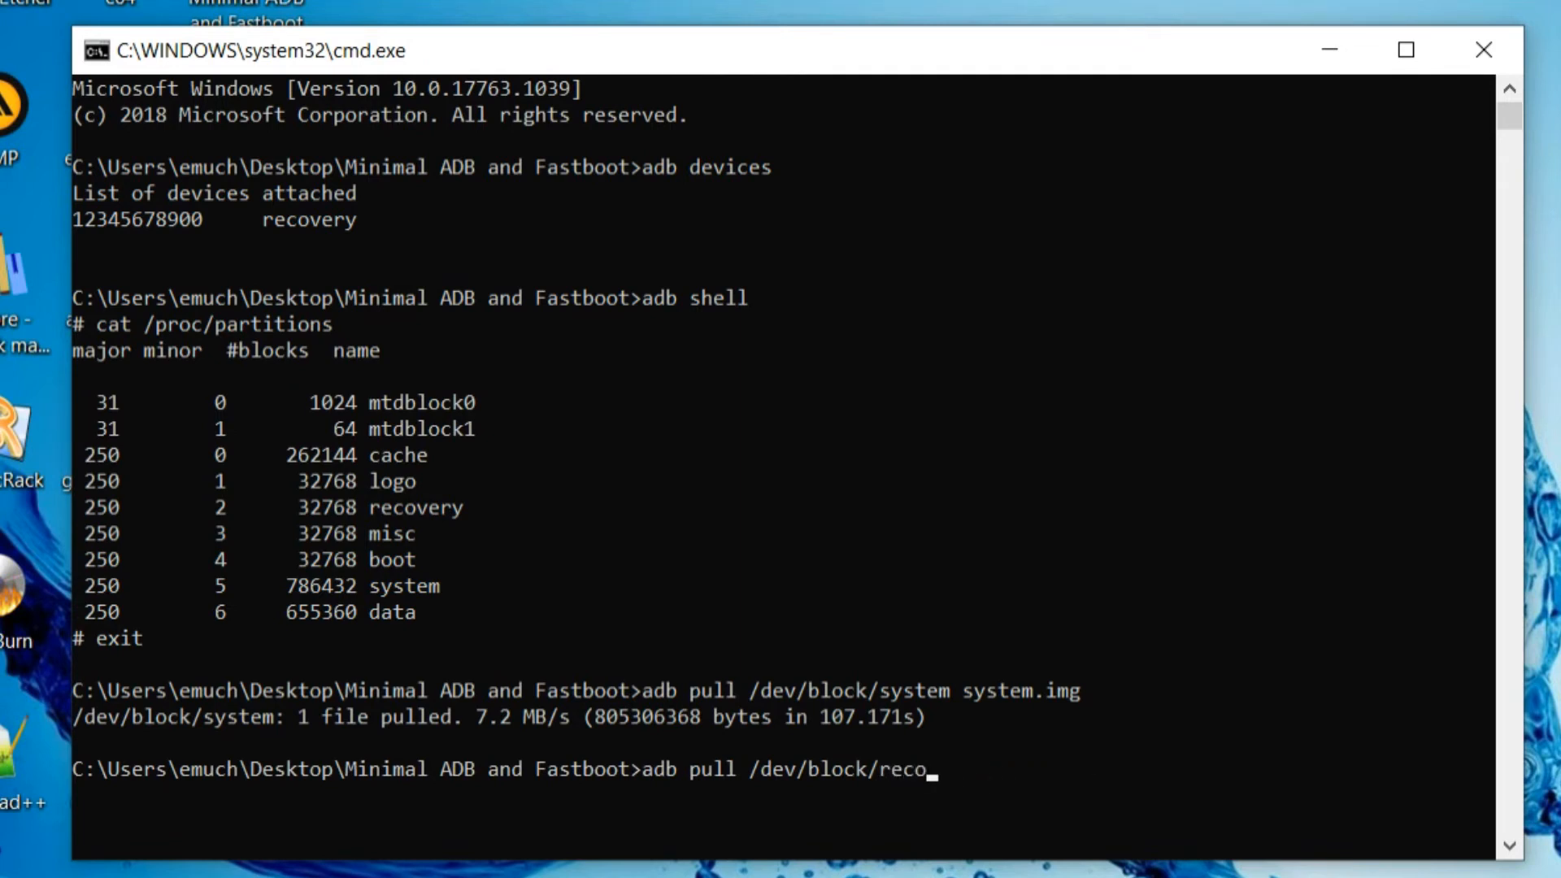
pyautogui.write('very')
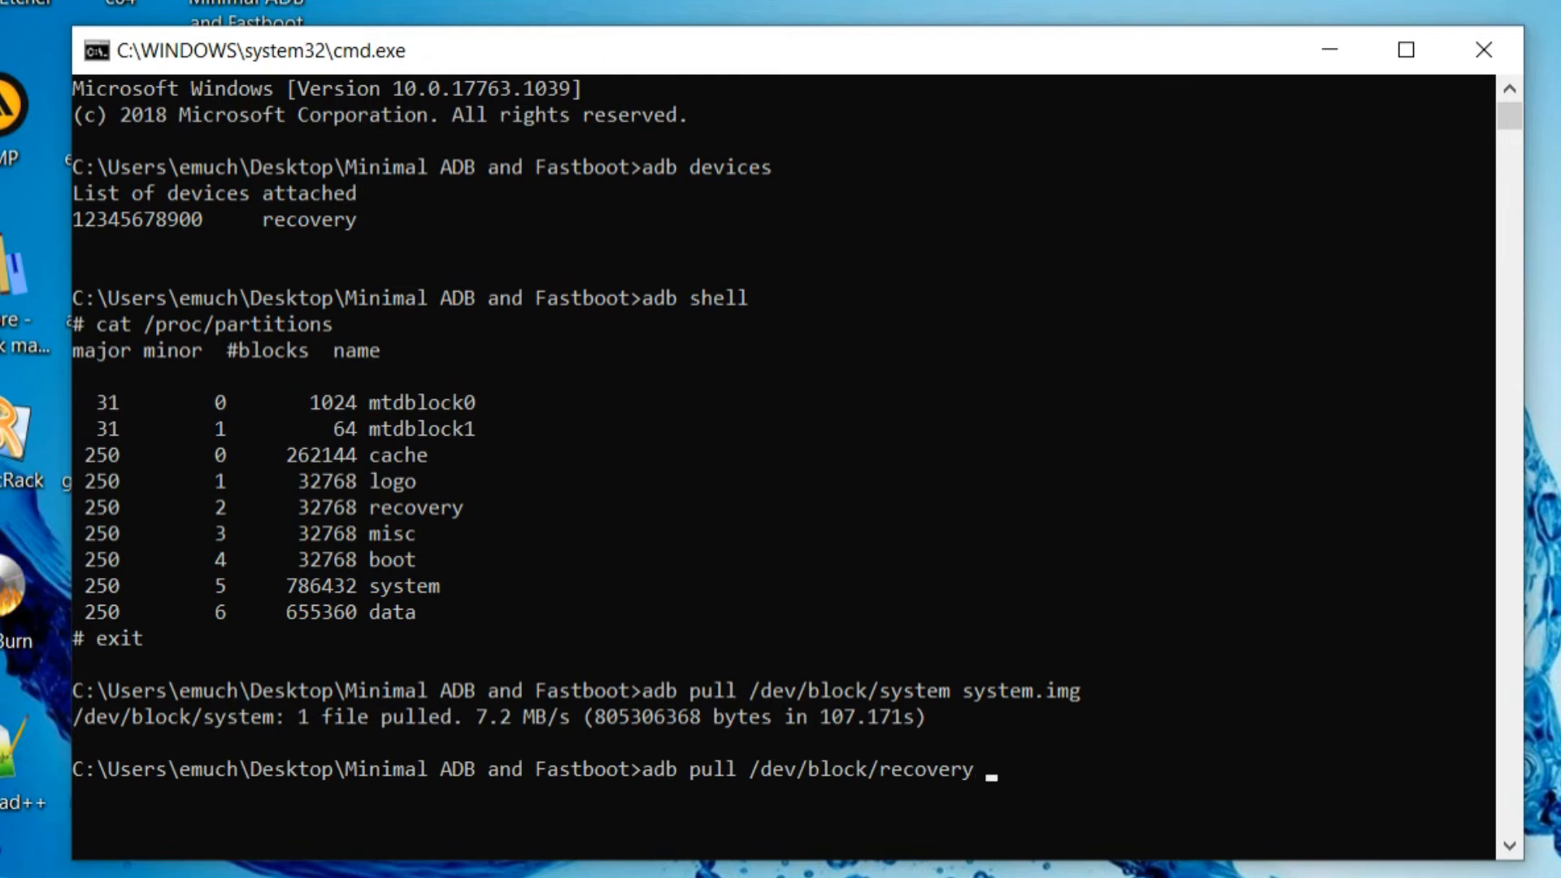
pyautogui.write('recovery')
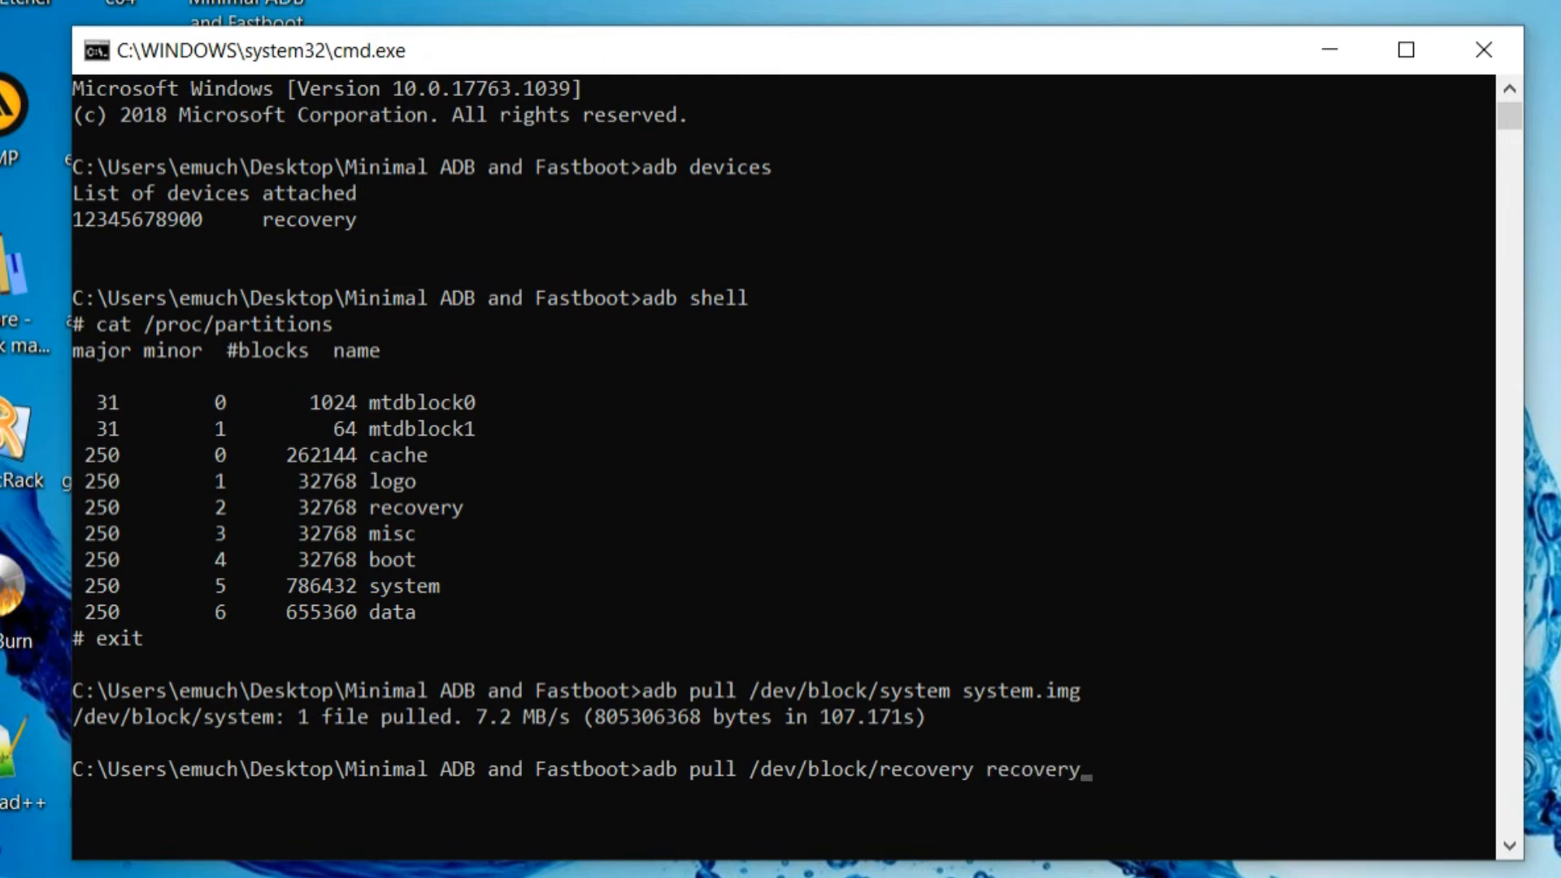
pyautogui.press('Enter')
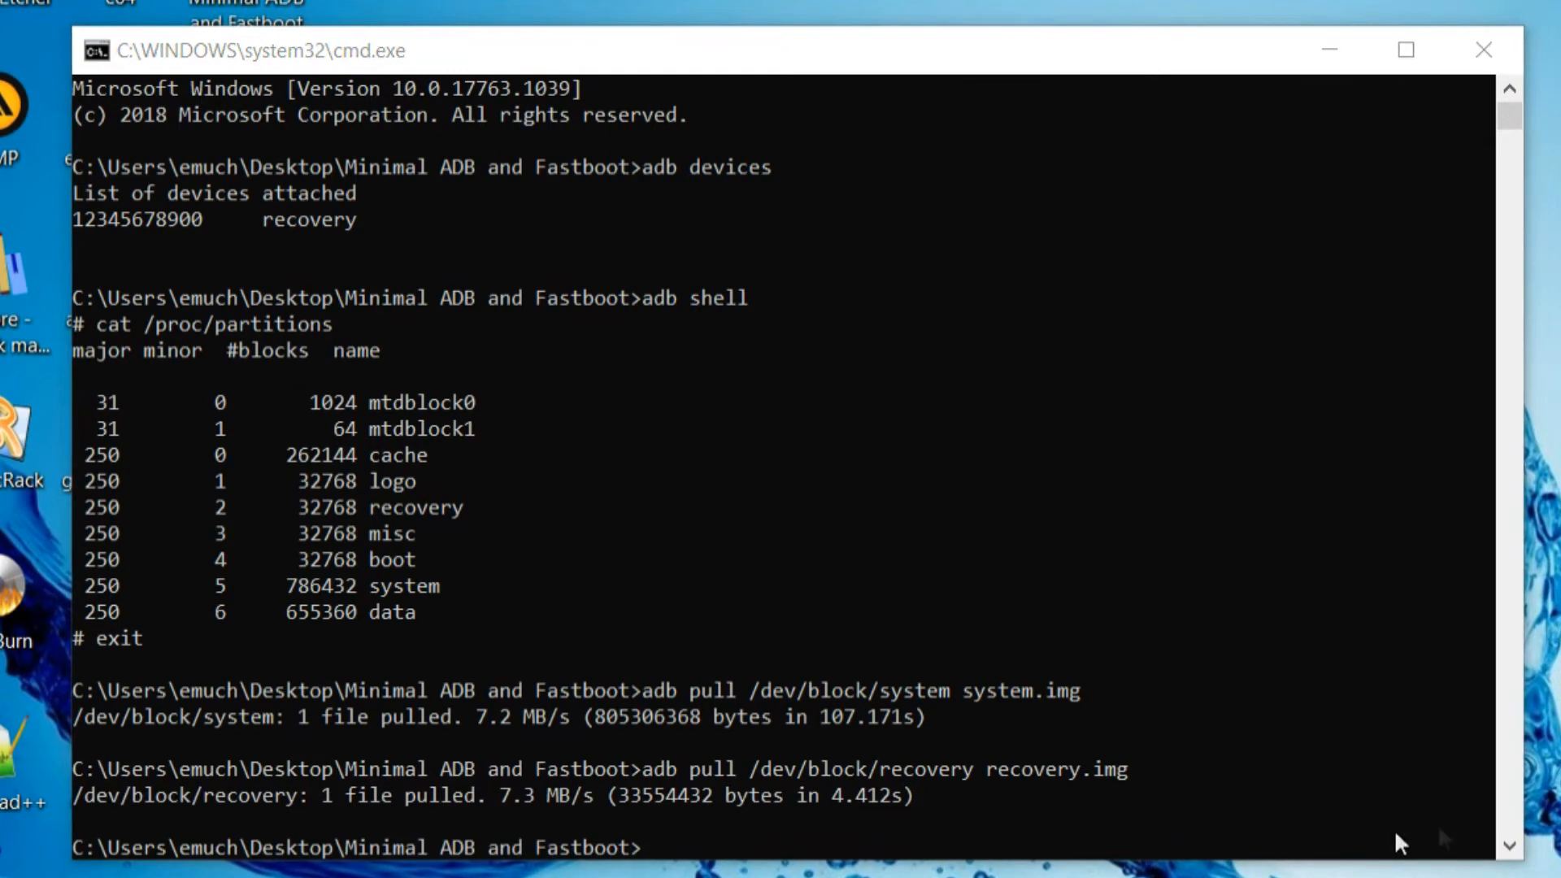
# Step: Recall the command and edit it to 'adb pull /dev/block/misc misc.img'
pyautogui.write('adb pull /dev/block/recovery recovery.img')
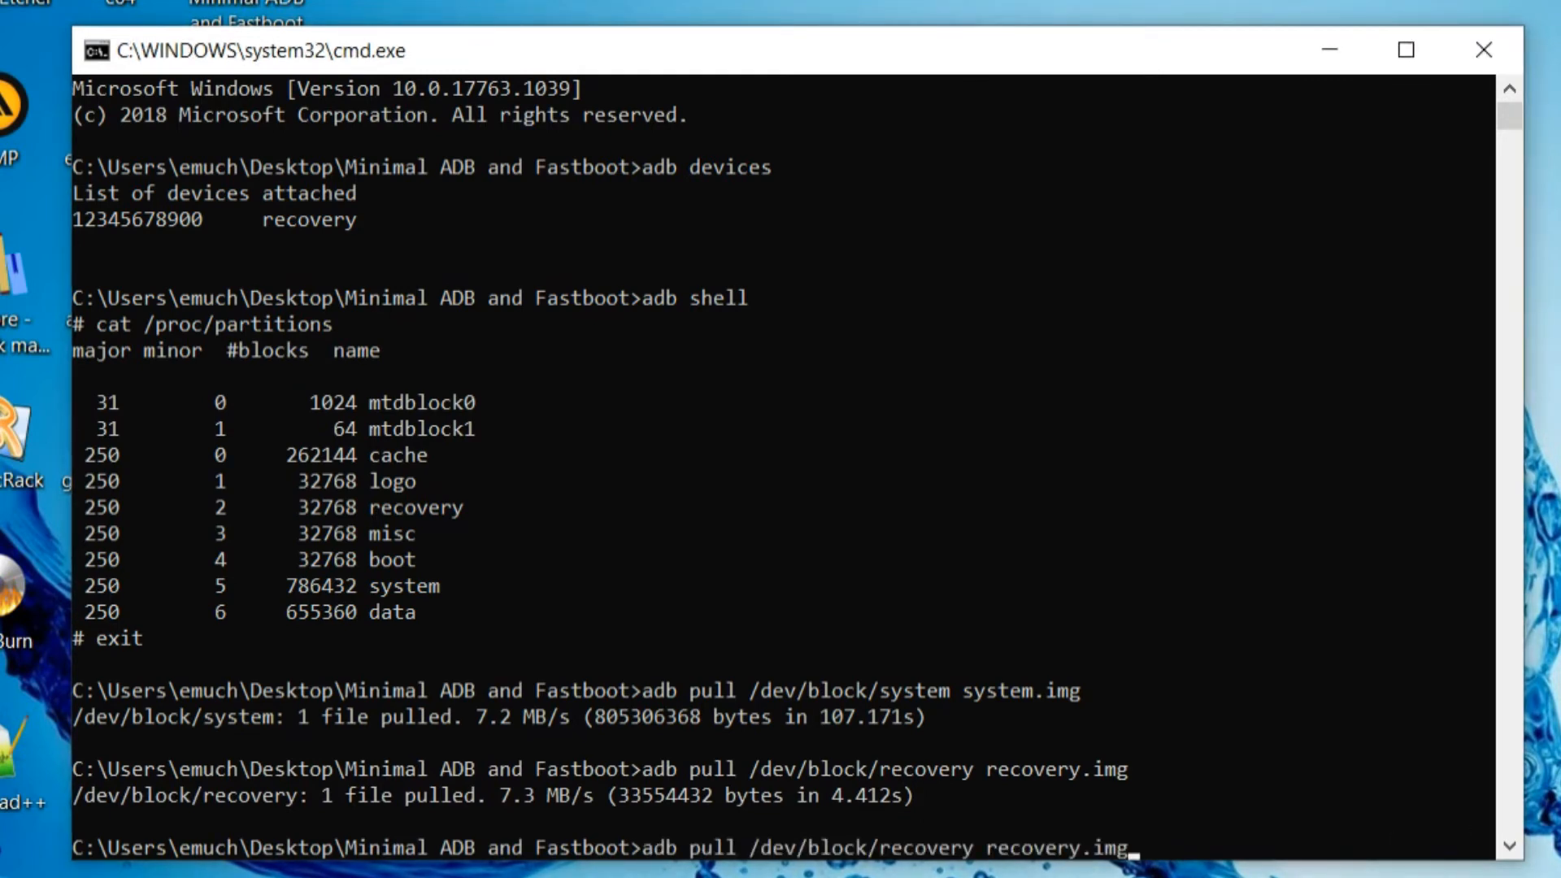
pyautogui.press('Backspace')
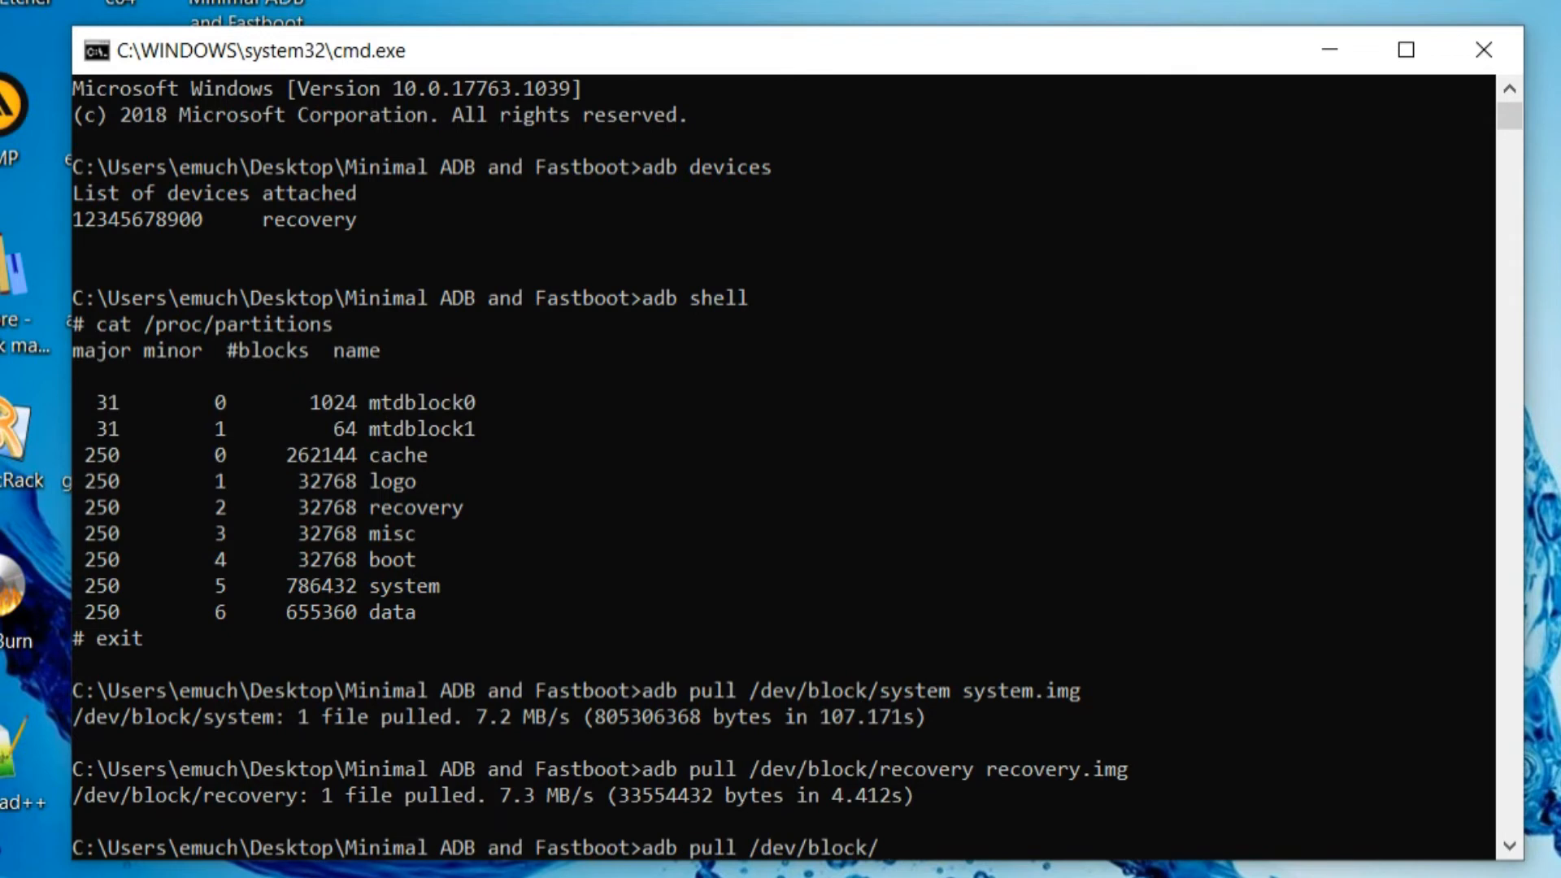
pyautogui.write('misc')
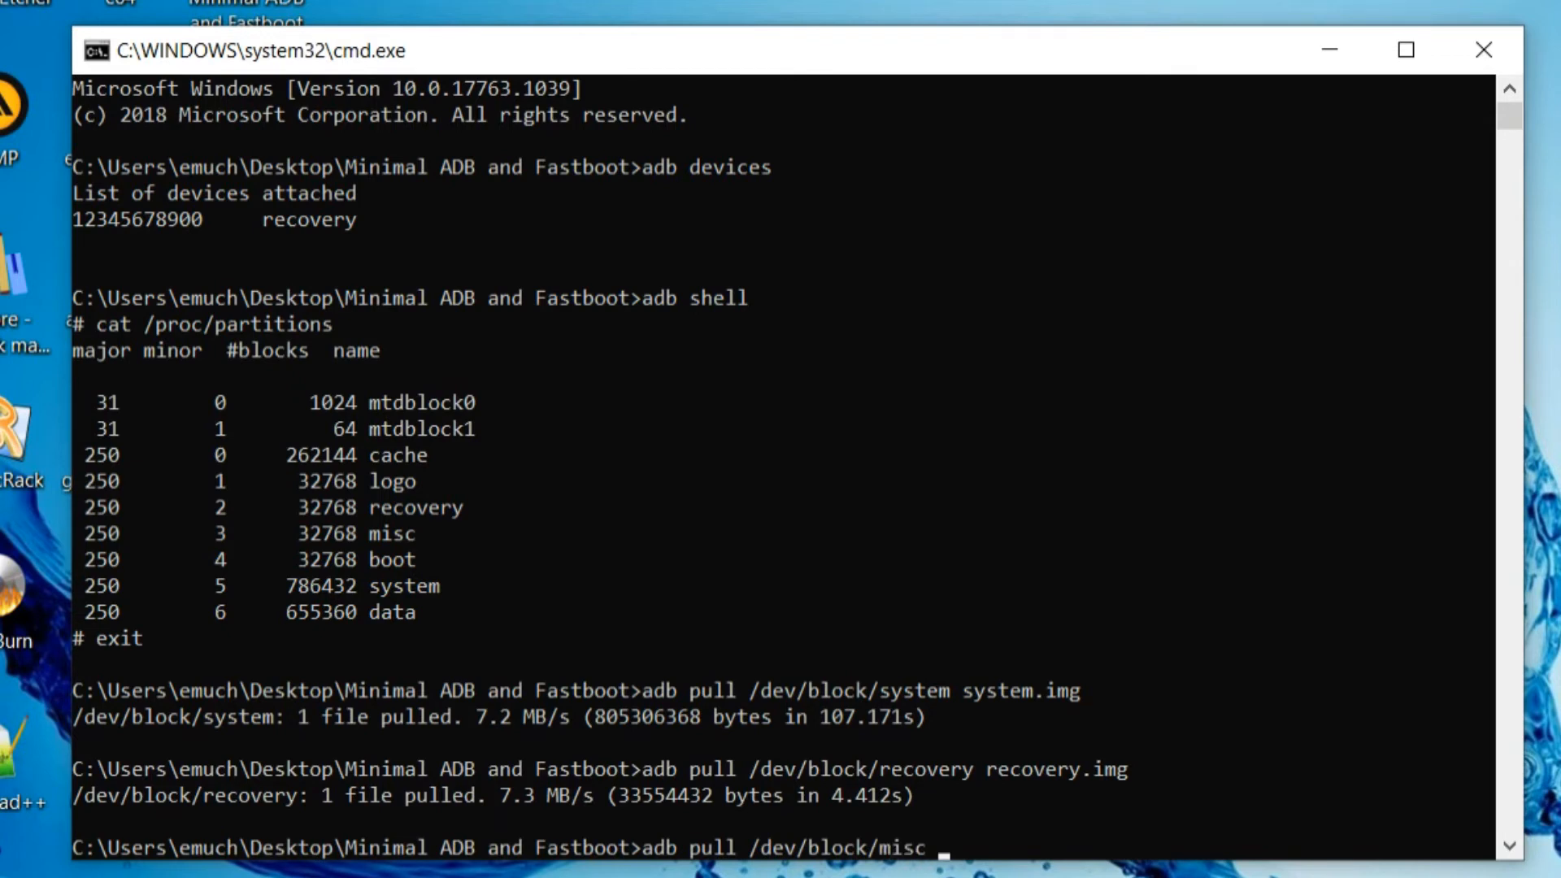
pyautogui.write('misc.img')
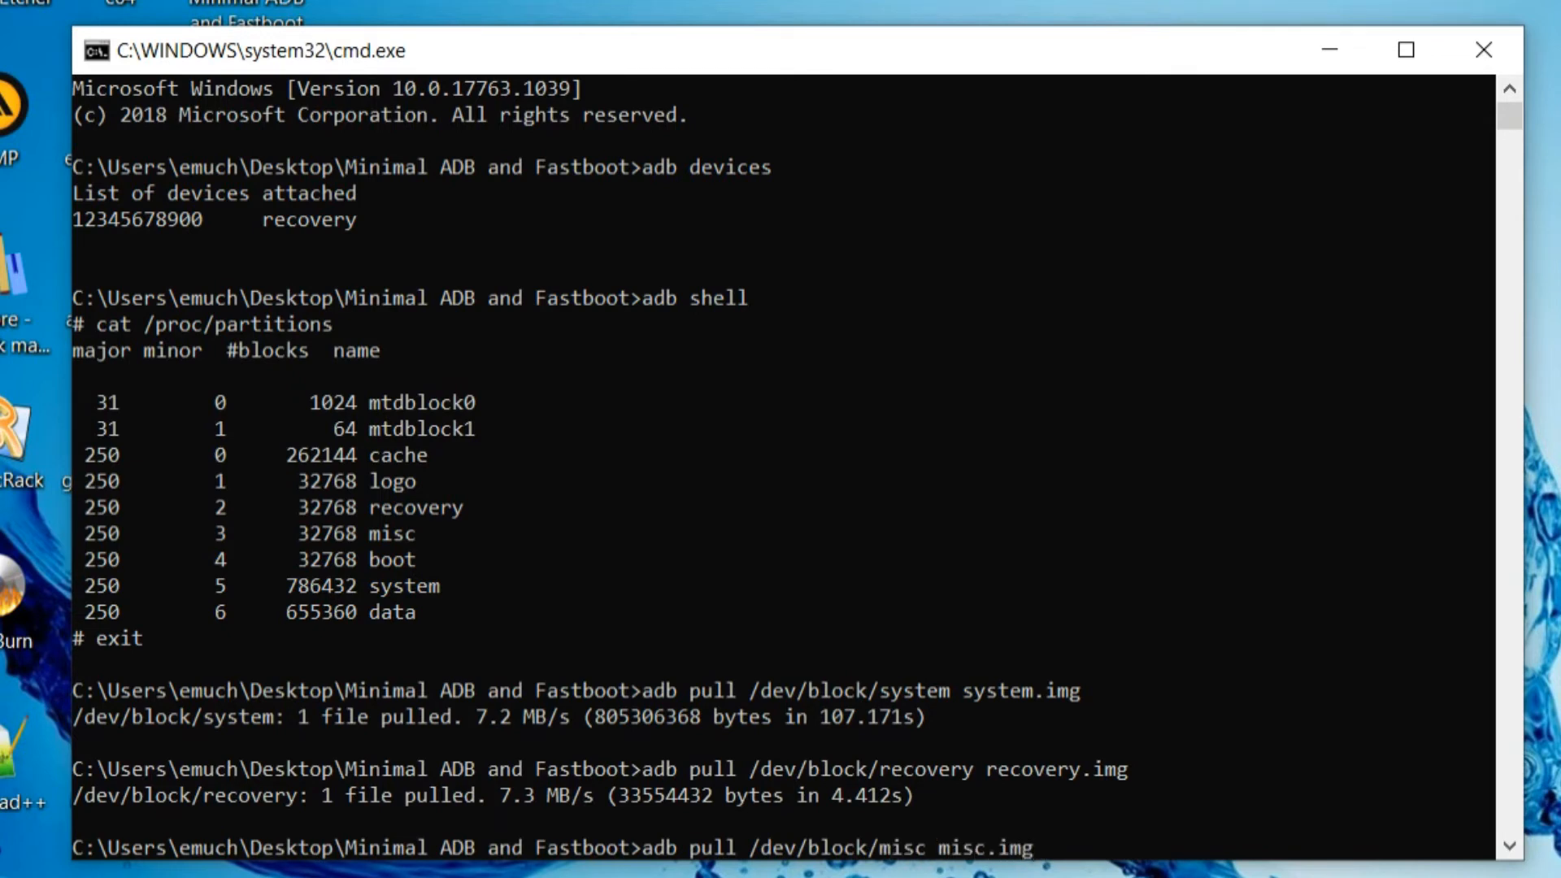